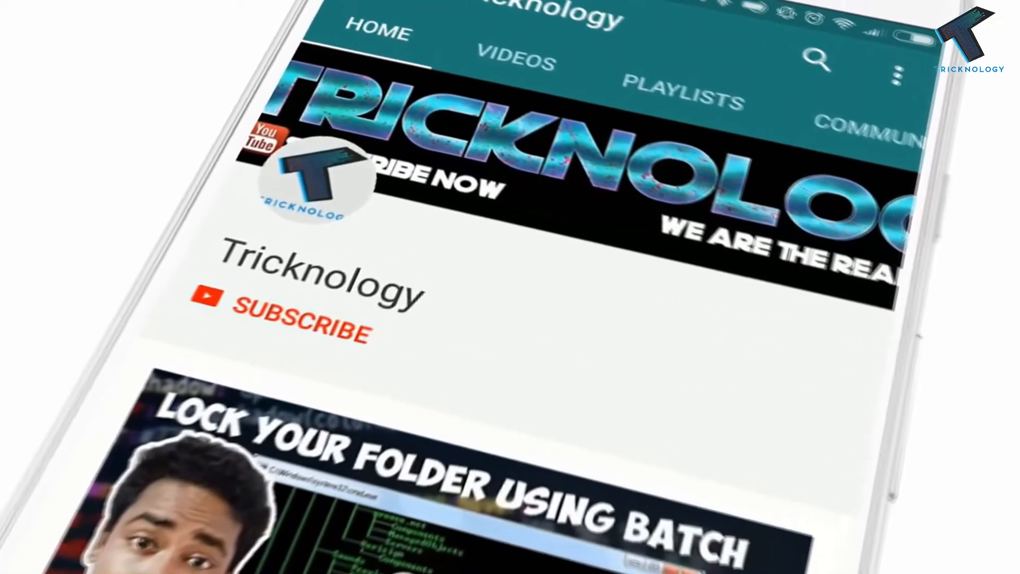
# - Search the Start menu for cmd and launch Command Prompt as administrator
pyautogui.click(298, 326)
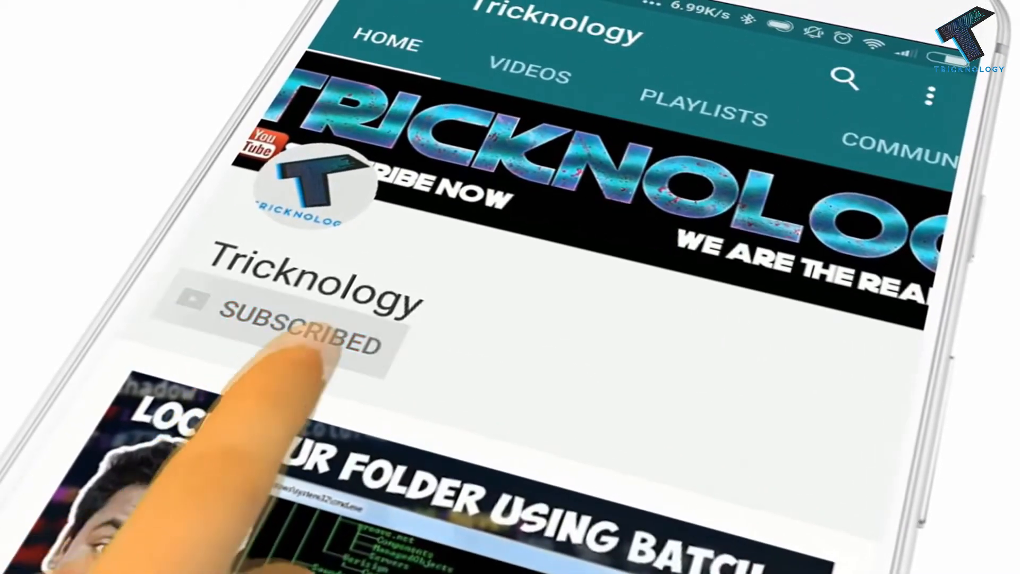
pyautogui.click(299, 326)
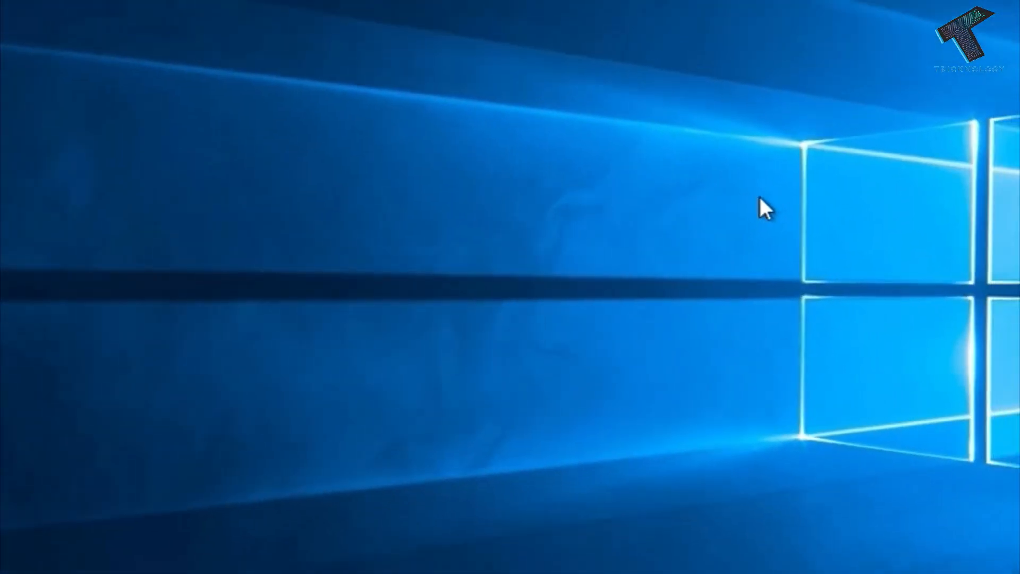
pyautogui.moveTo(693, 231)
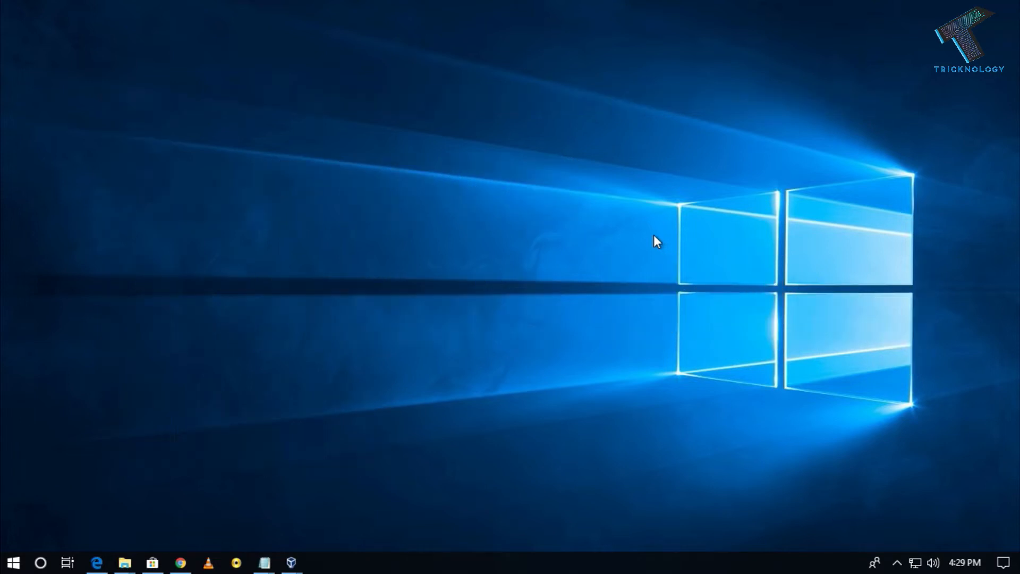
pyautogui.moveTo(166, 494)
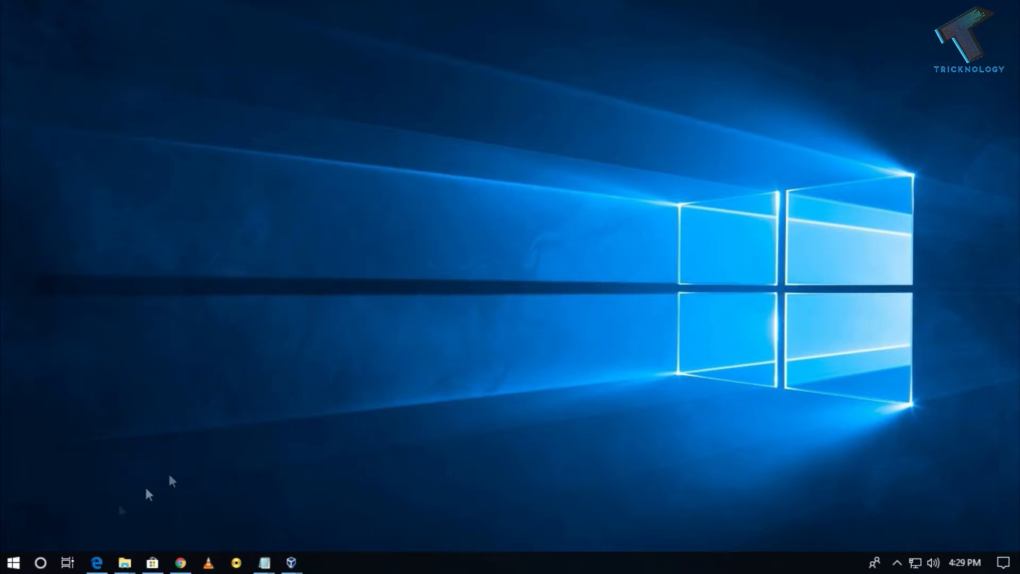
pyautogui.write('cm')
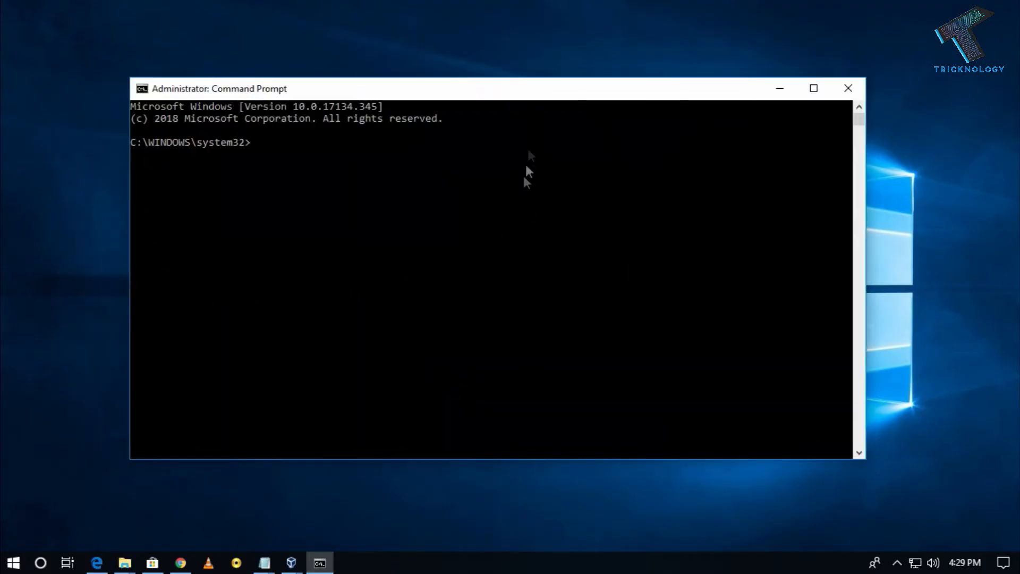
# - Run printui /s /t2 to show Print Server Properties on the Drivers tab
pyautogui.write('printui /s')
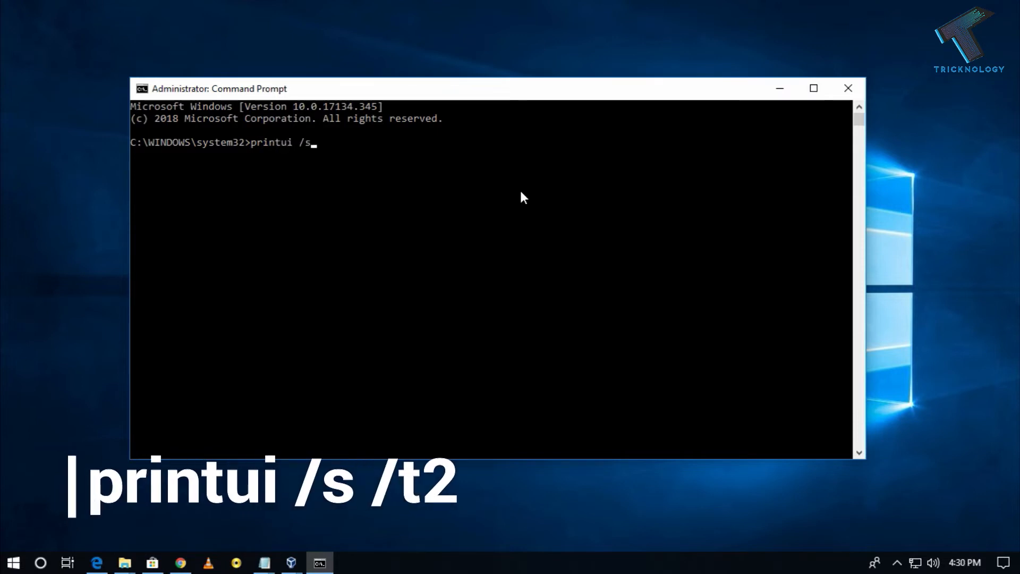
pyautogui.write('/t2')
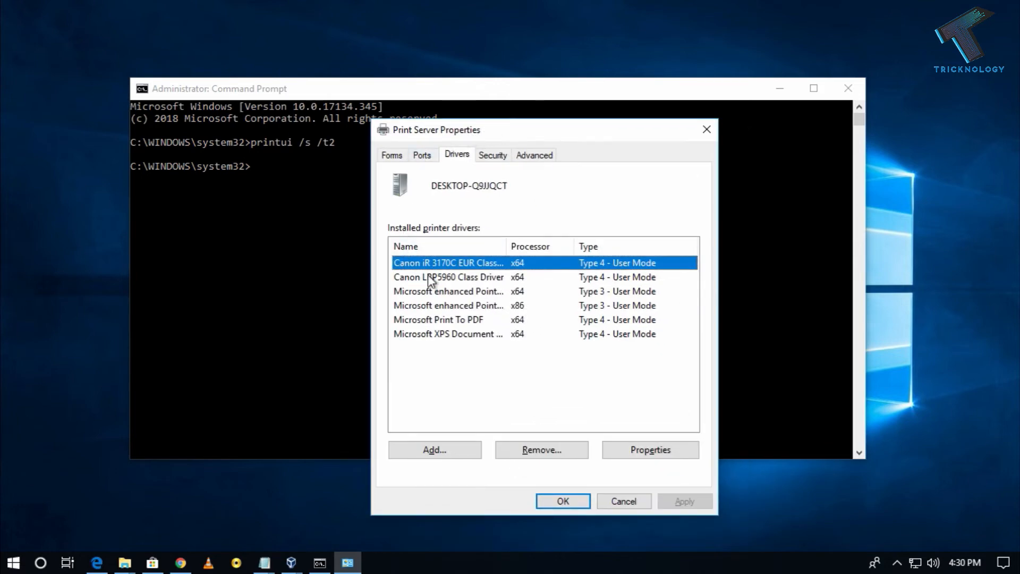
# - Select the Canon LBP5960 Class Driver and start removing it
pyautogui.click(449, 277)
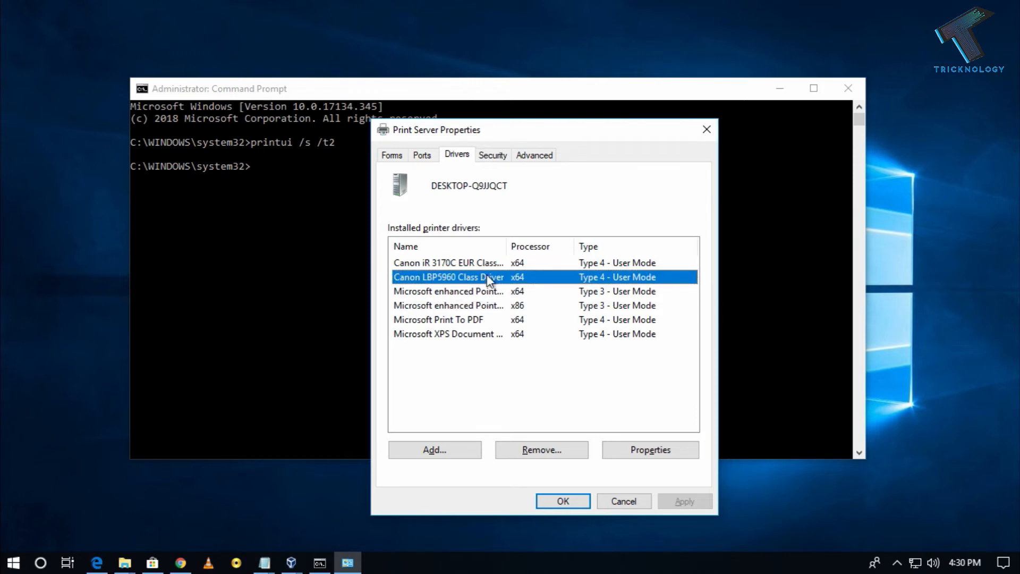
pyautogui.click(541, 449)
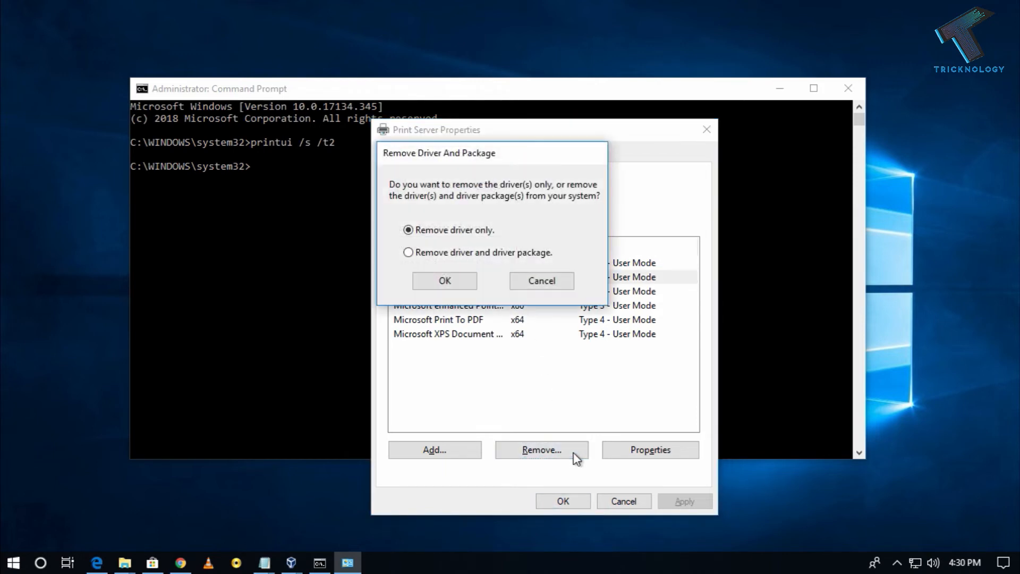
pyautogui.moveTo(451, 240)
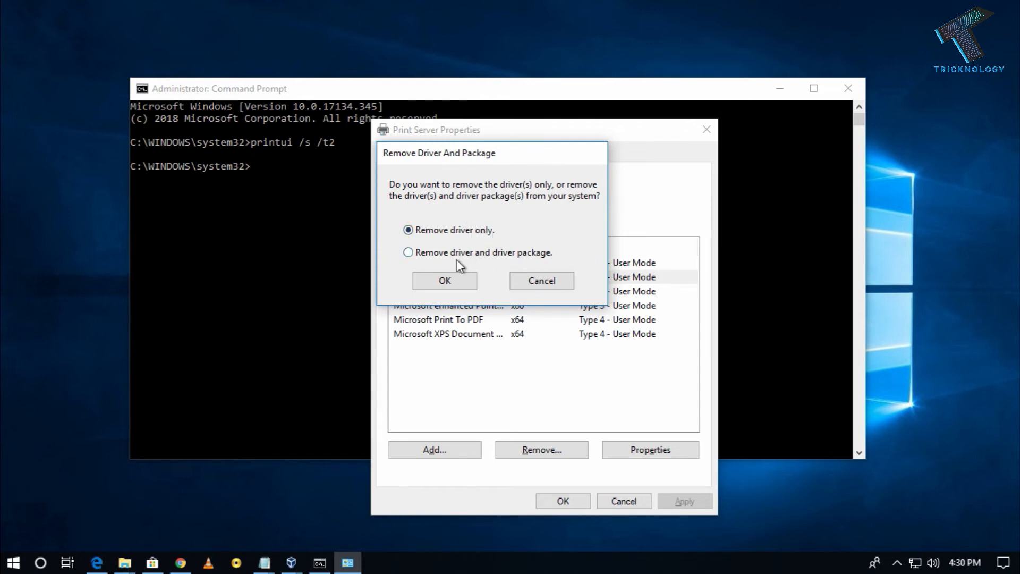
# - Choose 'Remove driver and driver package' and confirm deleting the Canon LBP5960 package
pyautogui.click(408, 253)
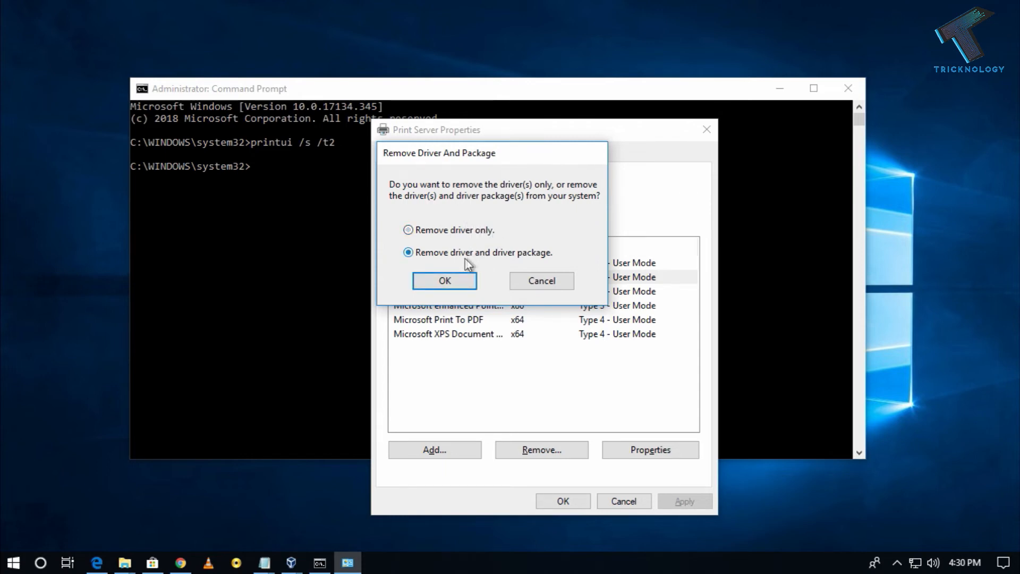
pyautogui.moveTo(449, 287)
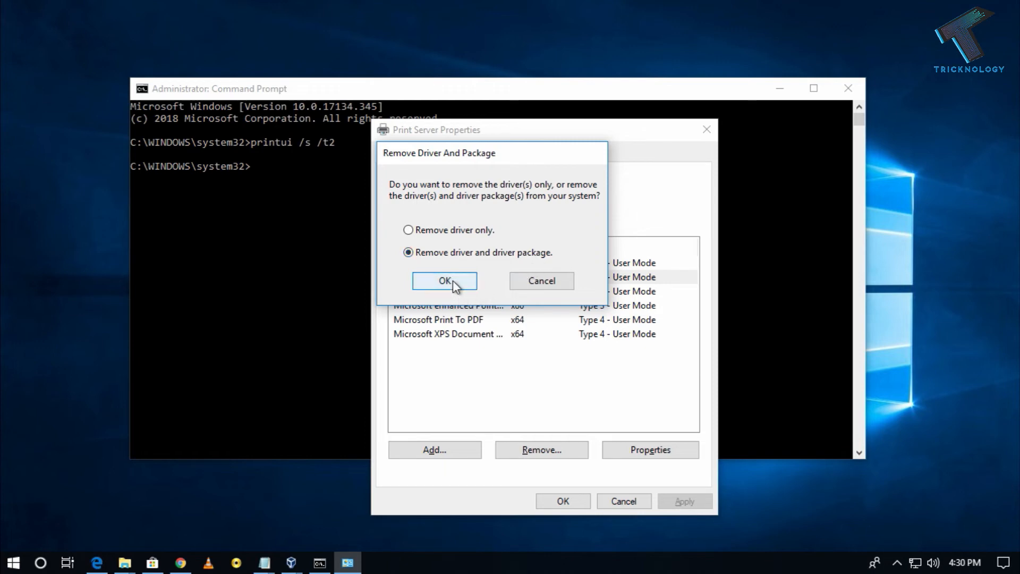
pyautogui.click(444, 280)
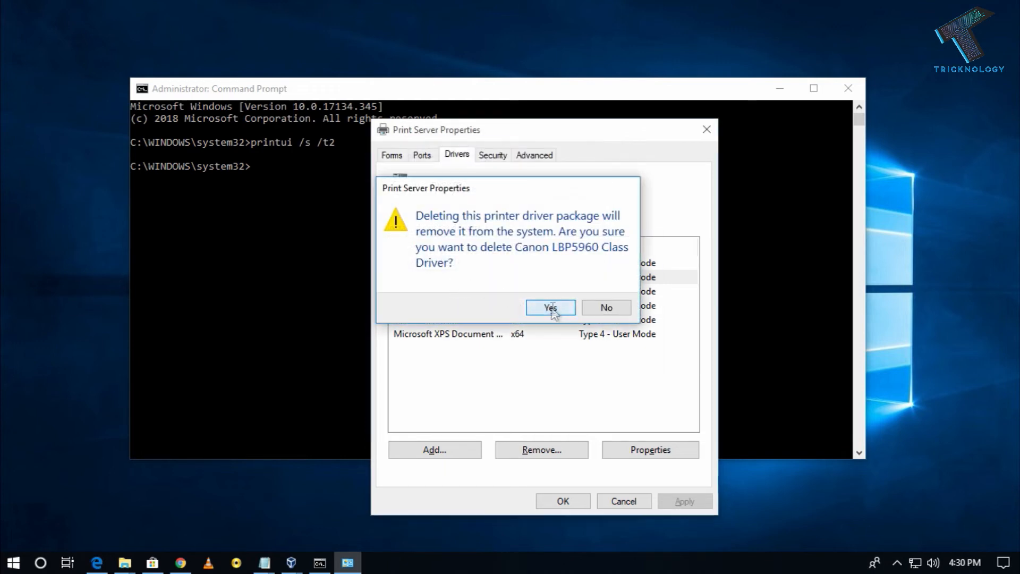
pyautogui.click(550, 308)
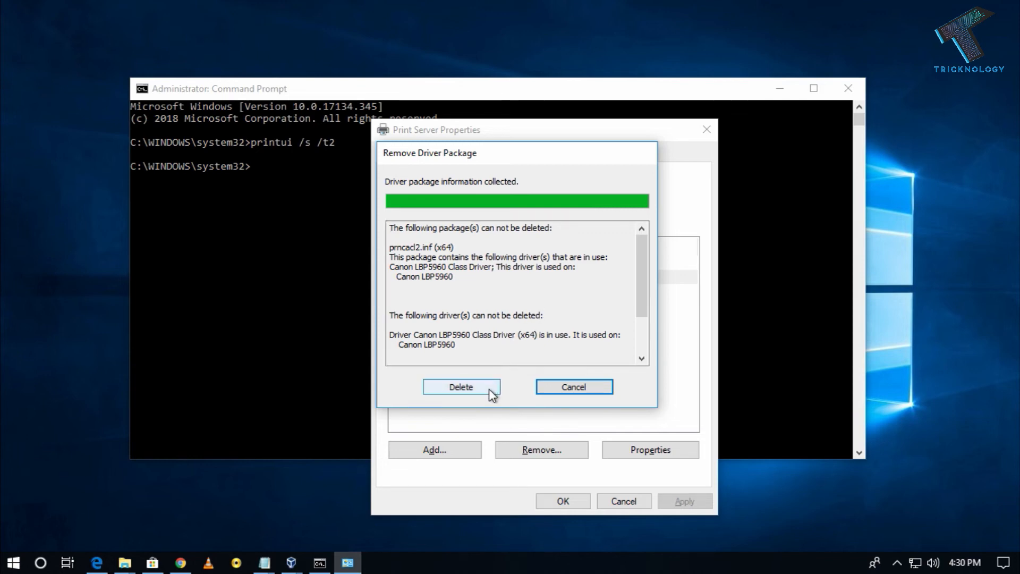
# - Delete the Canon LBP5960 driver package, dismiss the result, and close Print Server Properties
pyautogui.click(461, 386)
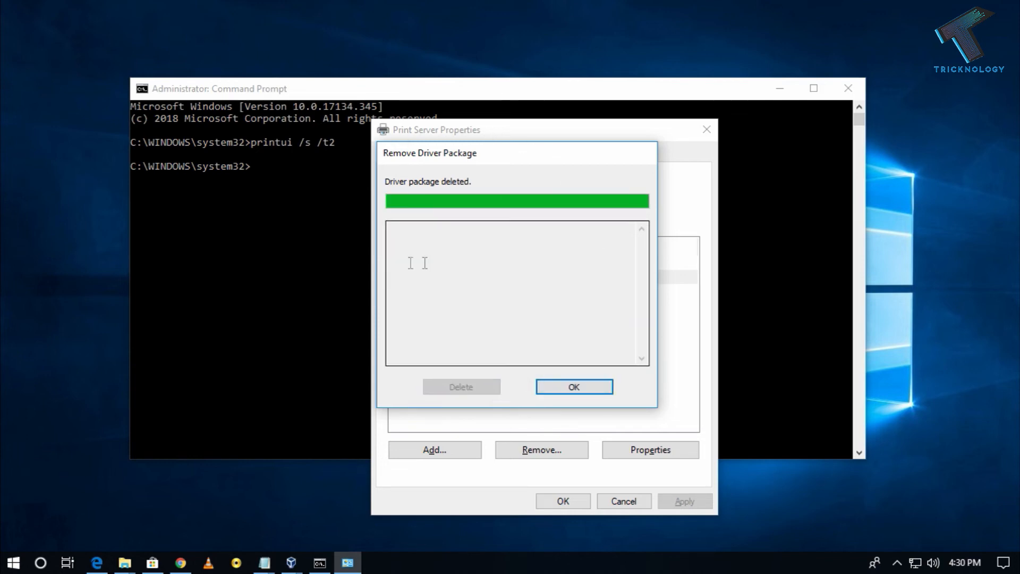
pyautogui.click(573, 386)
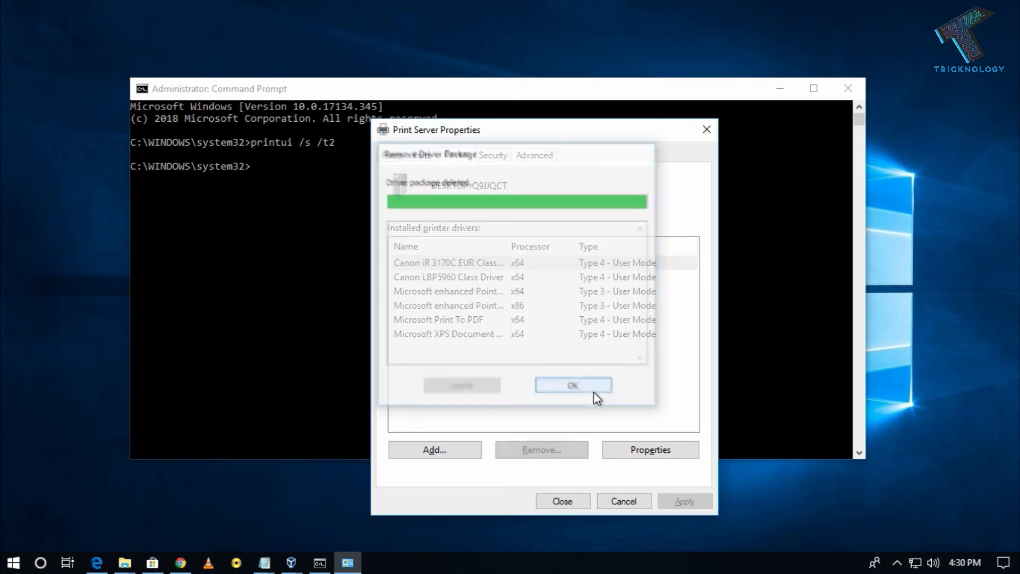
pyautogui.click(571, 384)
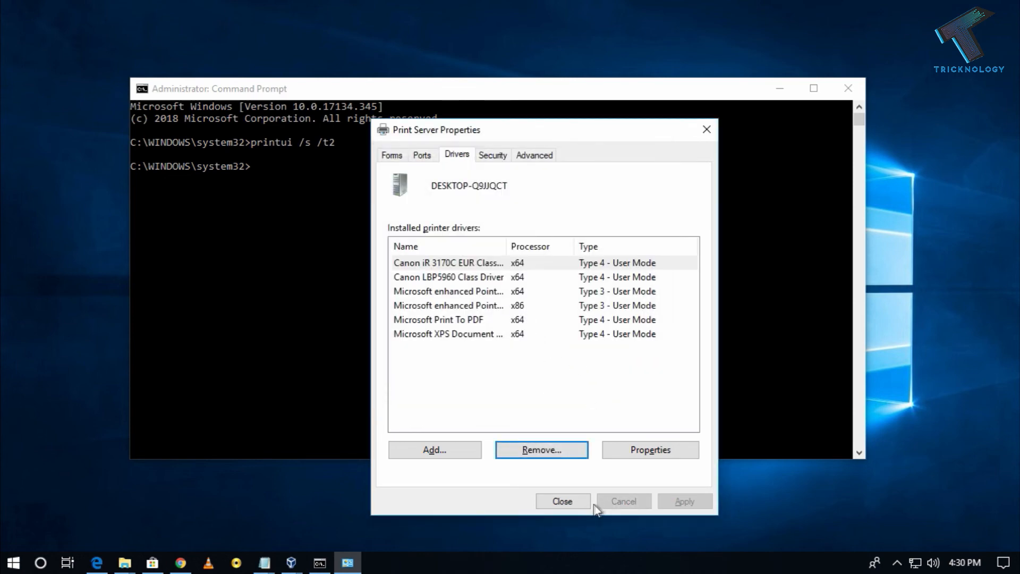
pyautogui.click(562, 501)
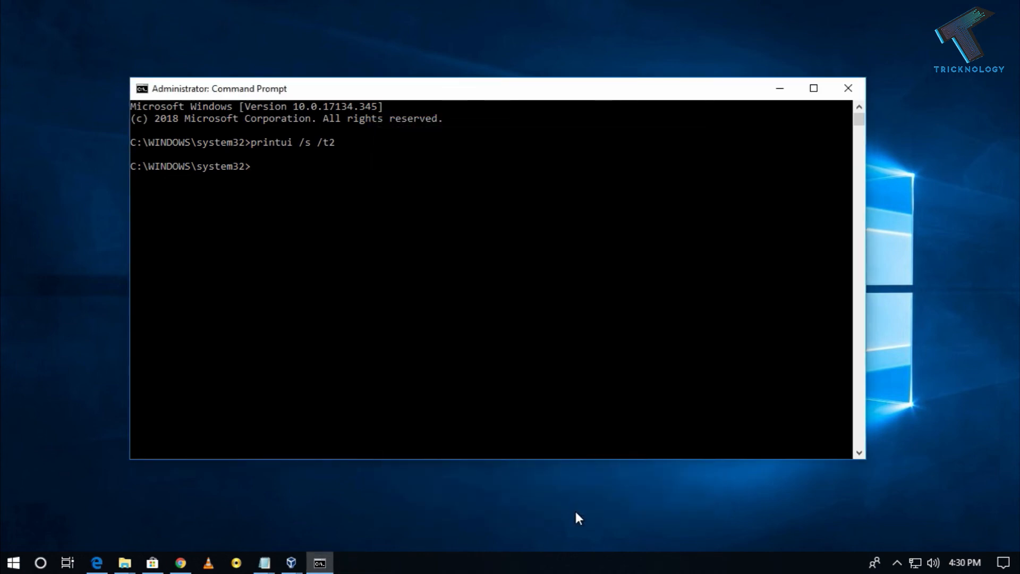
# - Enter 'ex' at the prompt to begin the exit command
pyautogui.write('e')
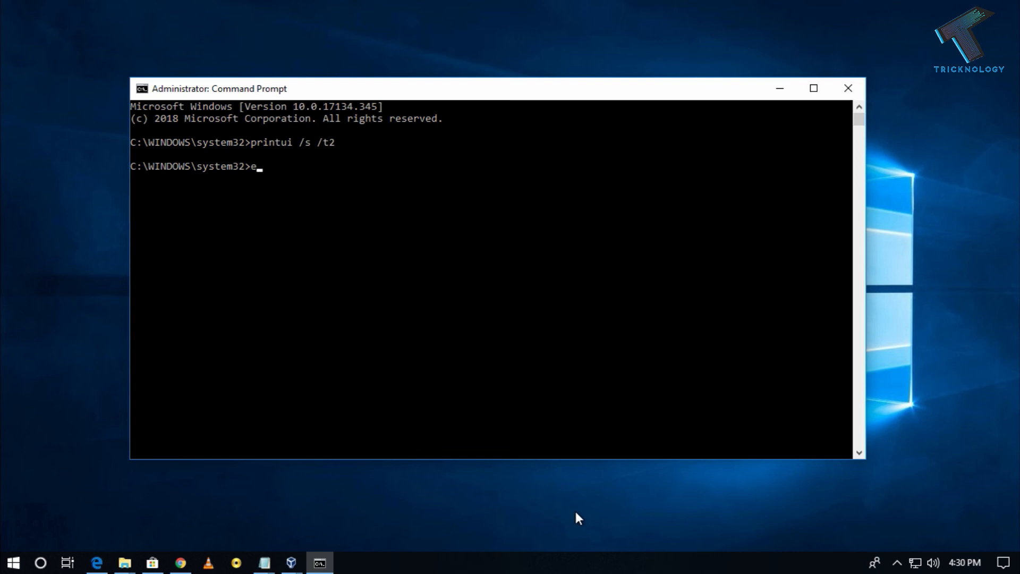
pyautogui.write('x')
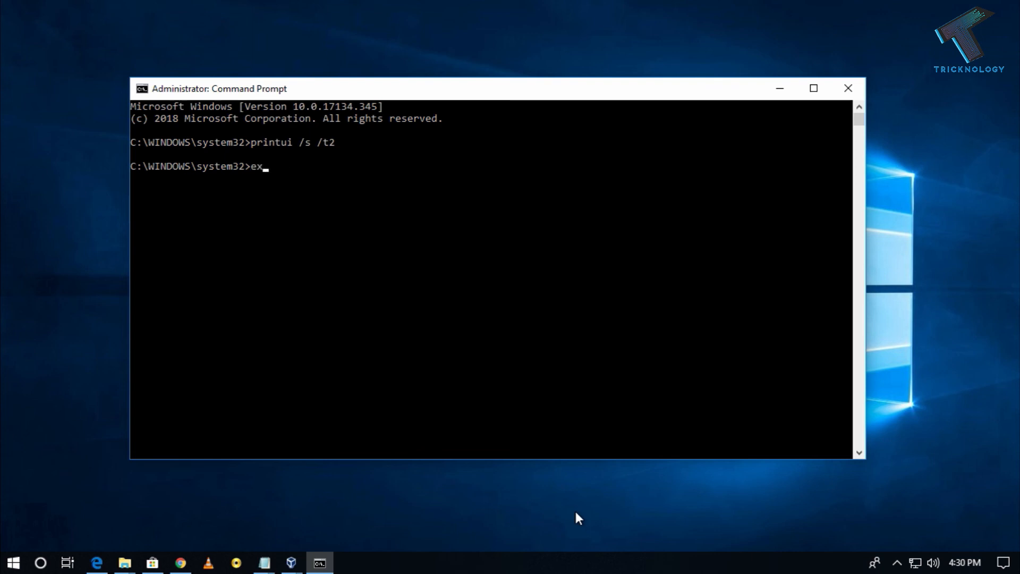